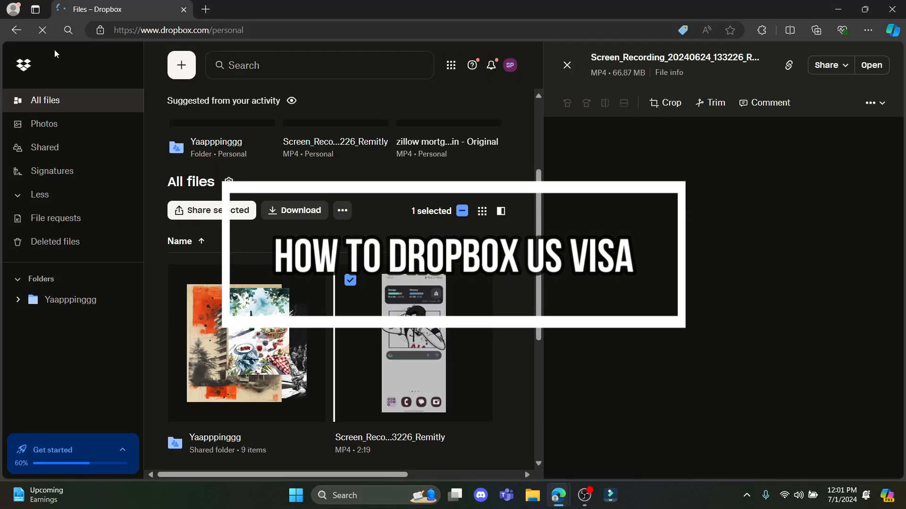
Close the Remitly screen recording preview to show the All files grid
left_click(565, 64)
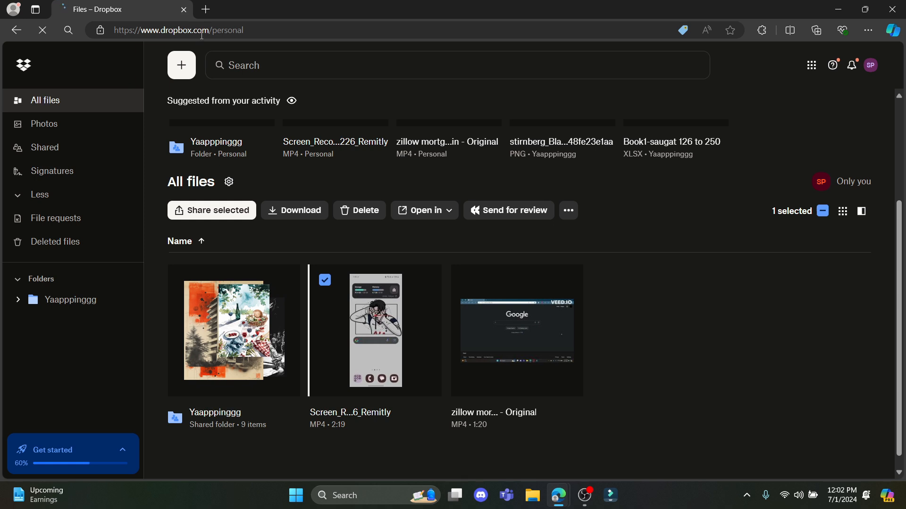
mouse_move(870, 64)
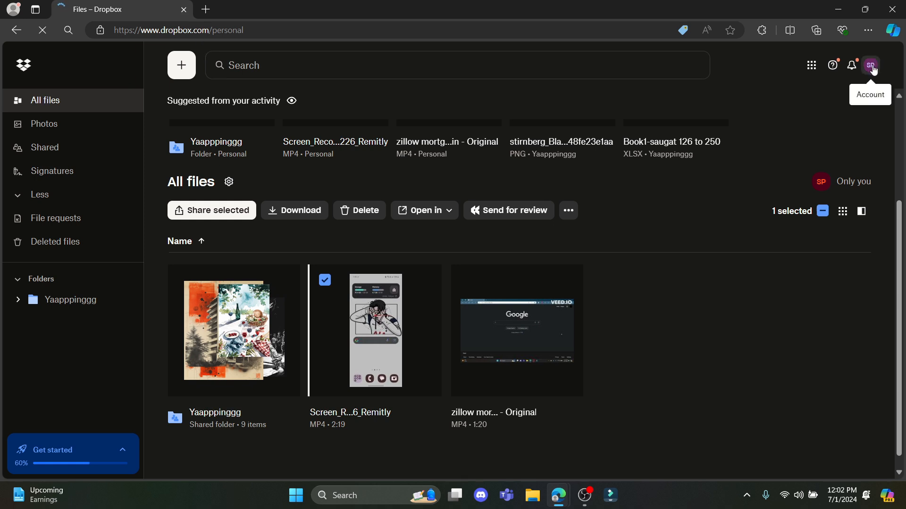
Create a plain folder named 'visa folder' from the Create menu
left_click(181, 65)
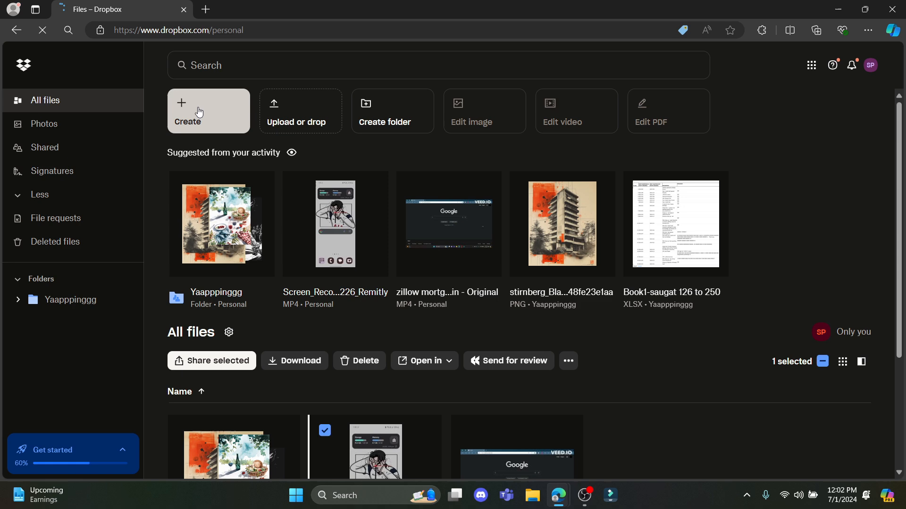
left_click(199, 110)
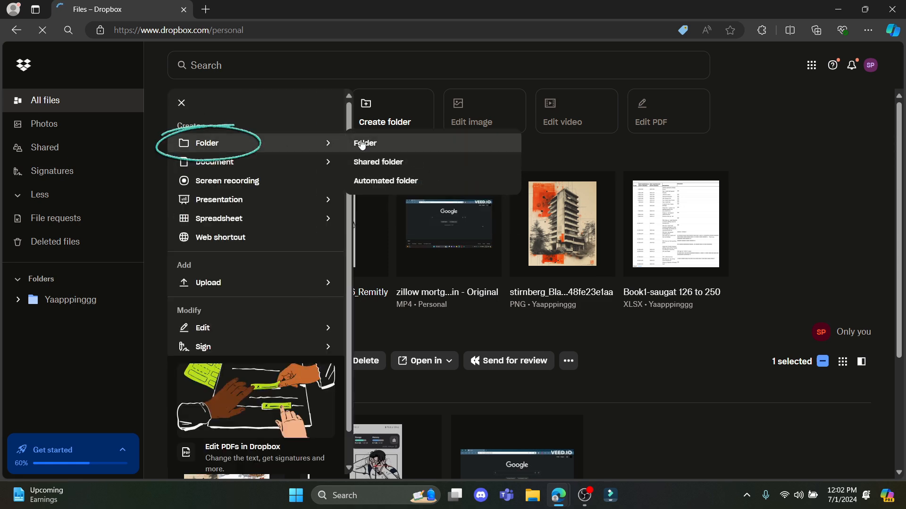
left_click(365, 143)
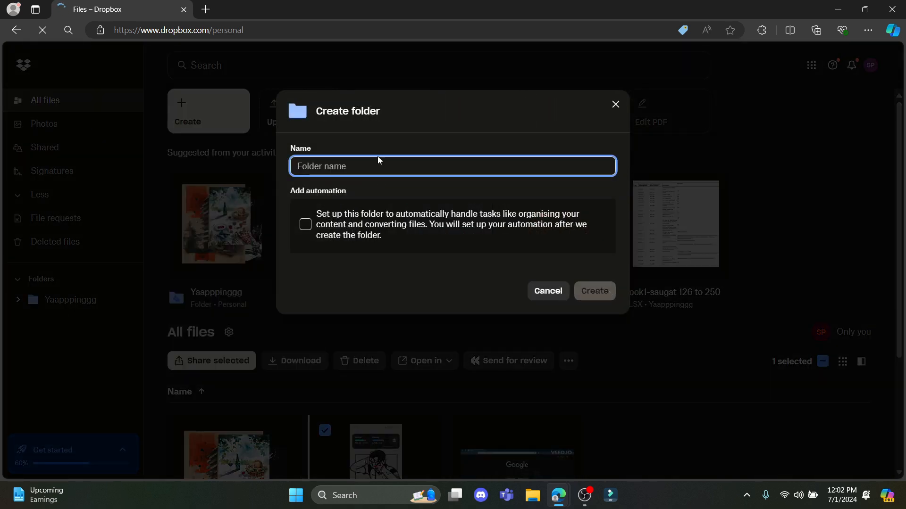
type("visa folder")
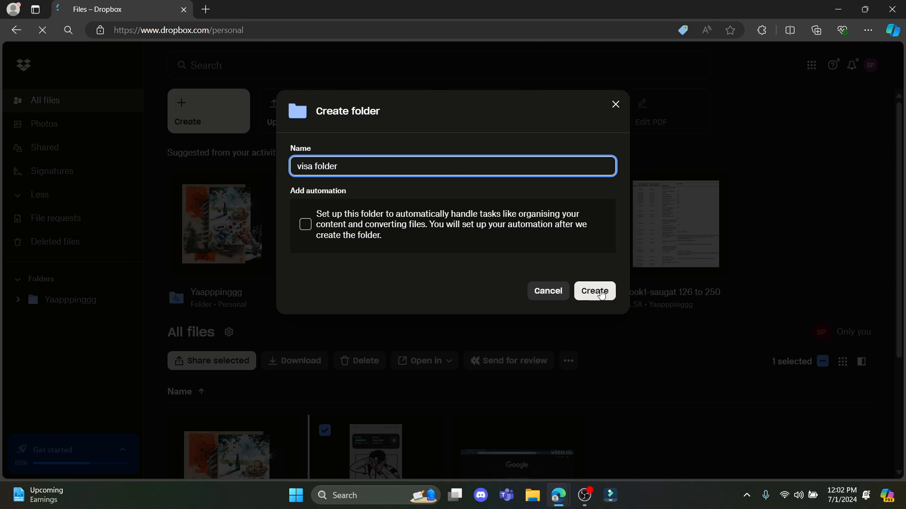
left_click(594, 291)
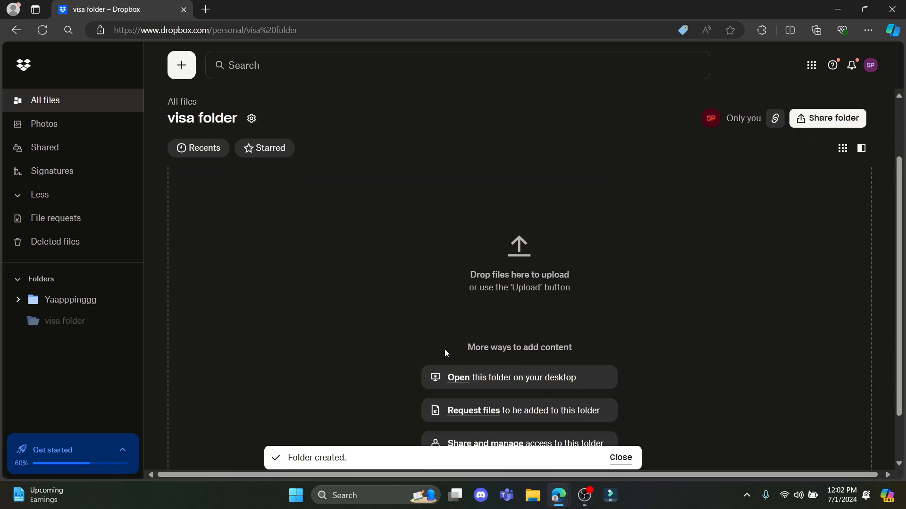
Upload Visa and Visa 2024 JPGs from Downloads into the visa folder
left_click(180, 64)
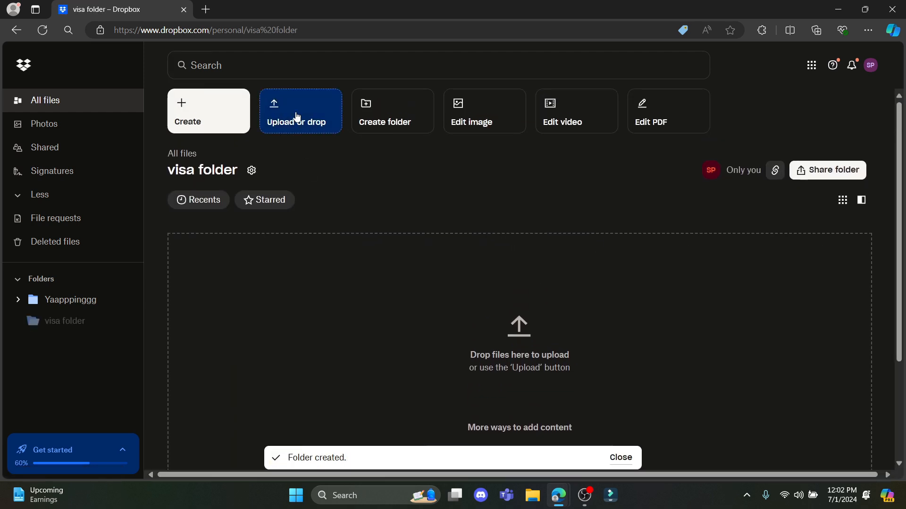
left_click(300, 111)
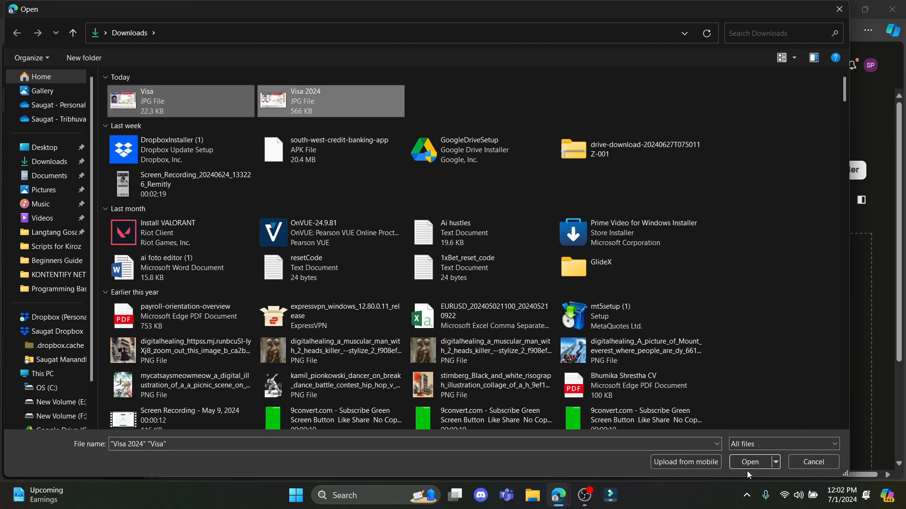
left_click(749, 461)
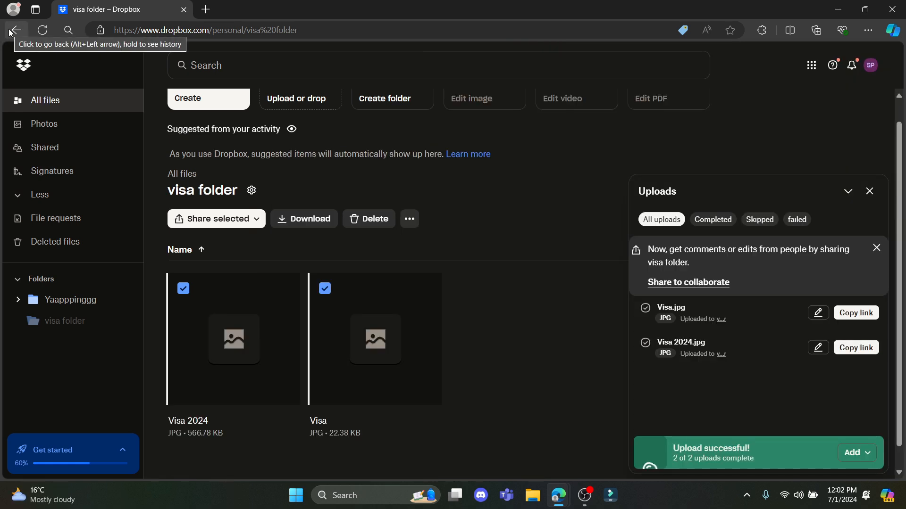
left_click(14, 30)
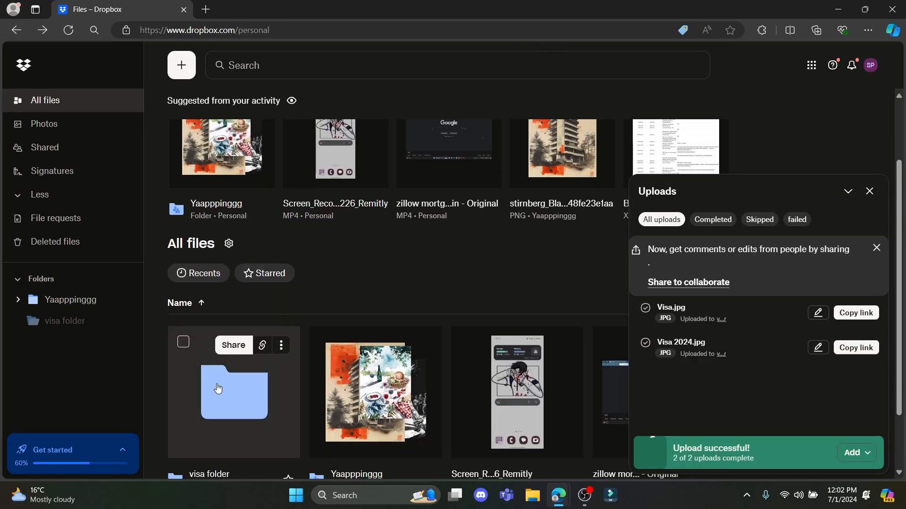
double_click(234, 393)
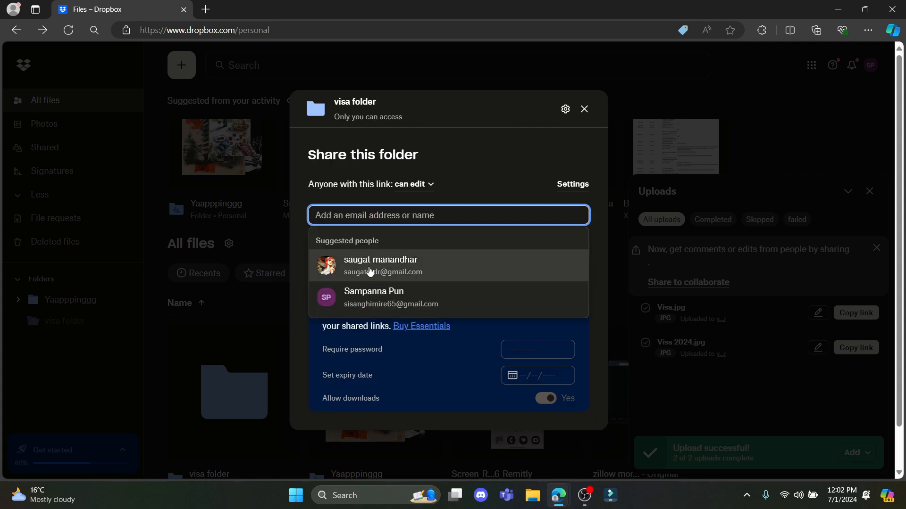
left_click(381, 265)
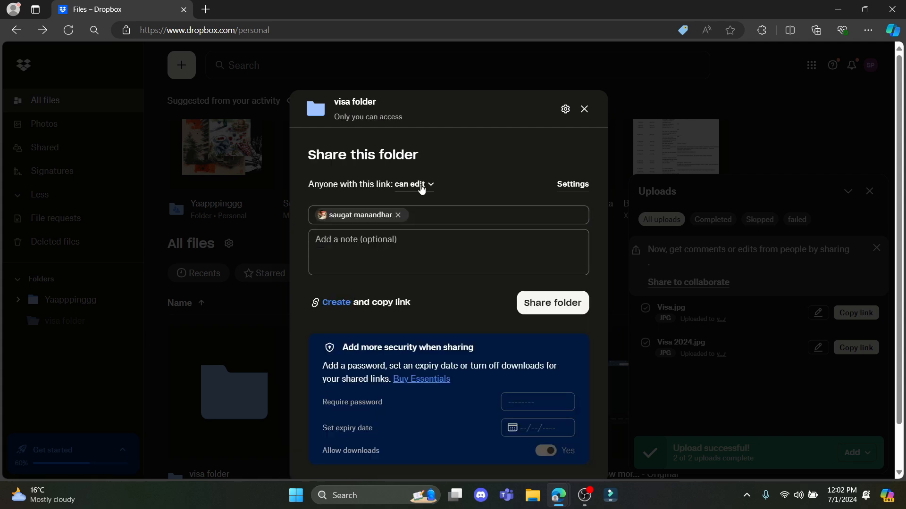
left_click(414, 184)
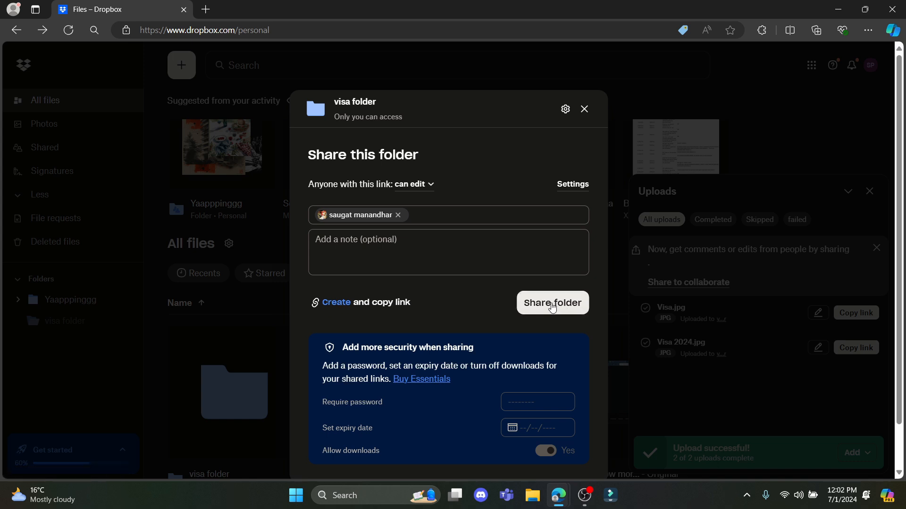
left_click(551, 303)
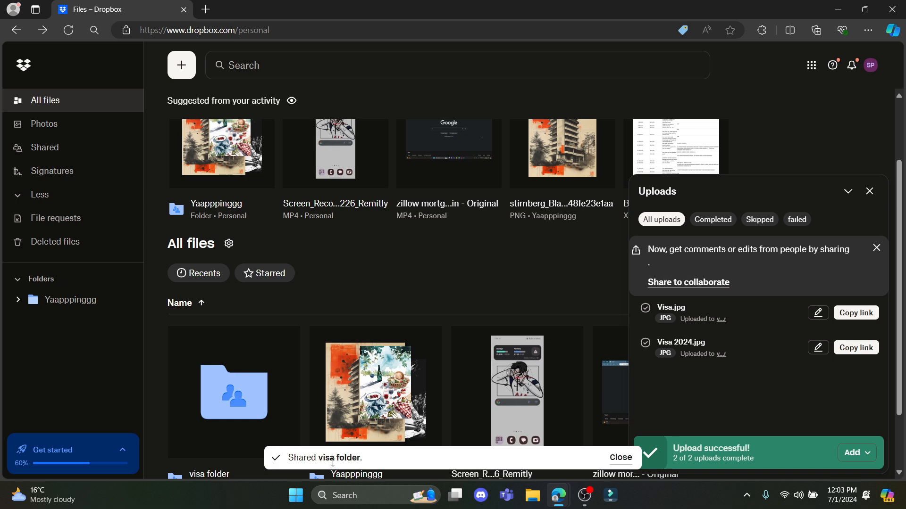
Dismiss the Uploads panel and the Shared visa folder notification
left_click(868, 191)
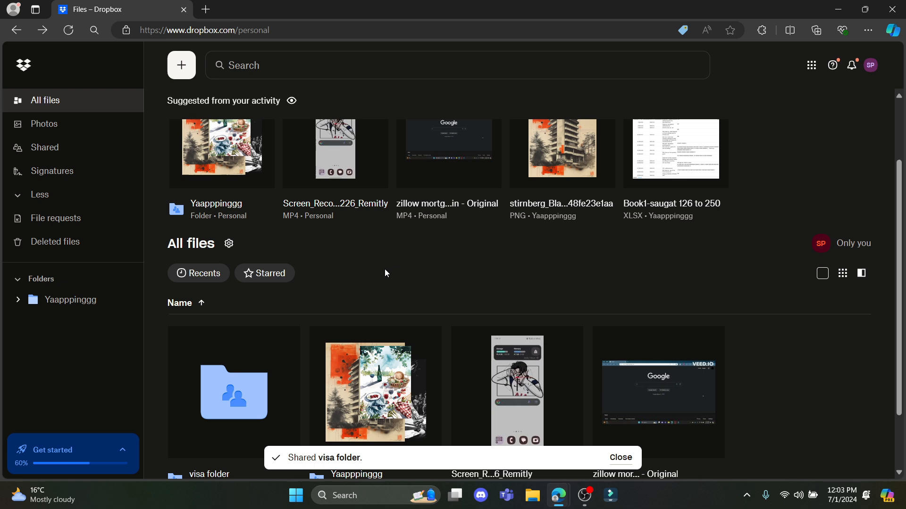
left_click(620, 457)
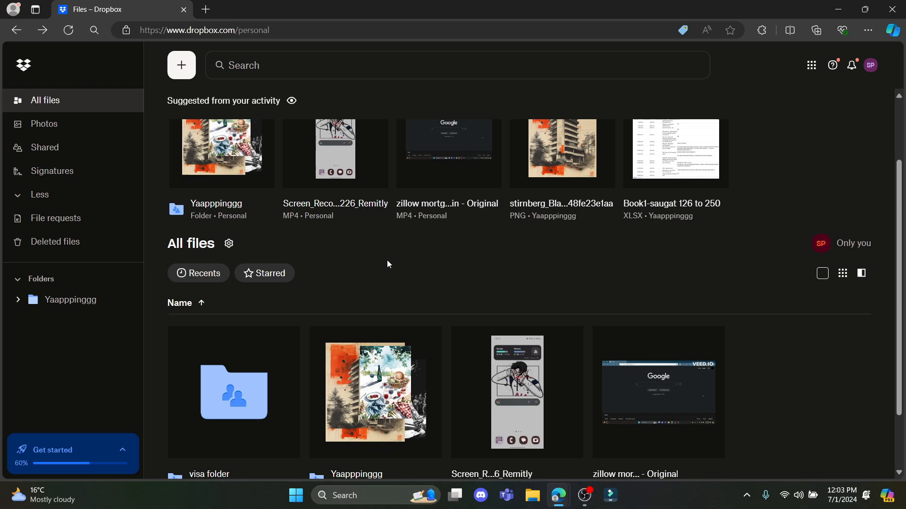
mouse_move(379, 265)
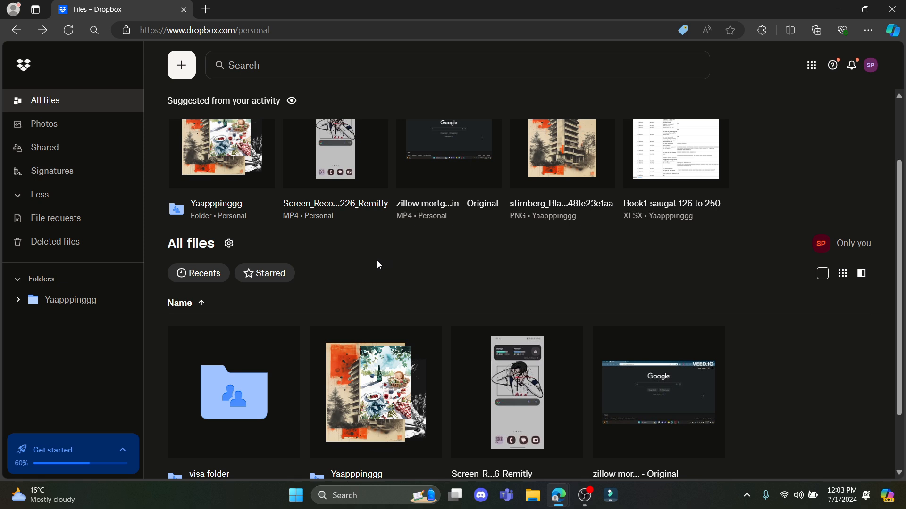
mouse_move(365, 260)
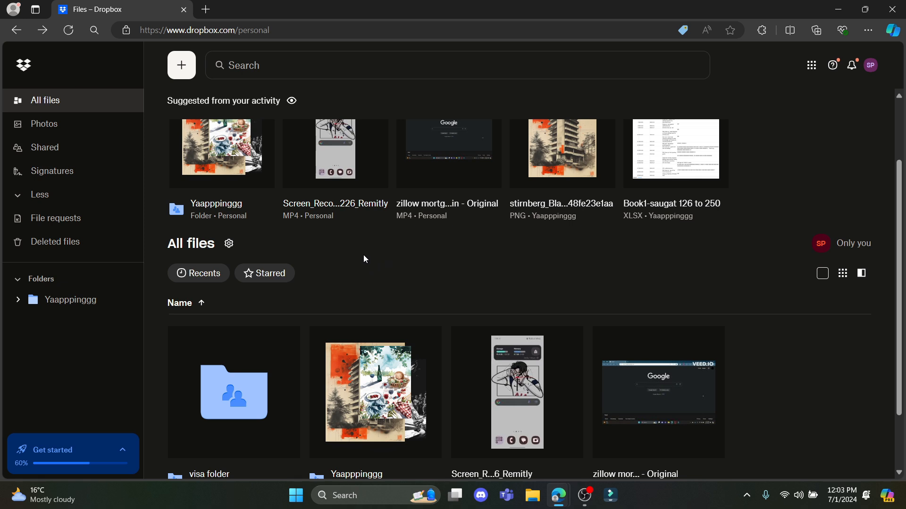